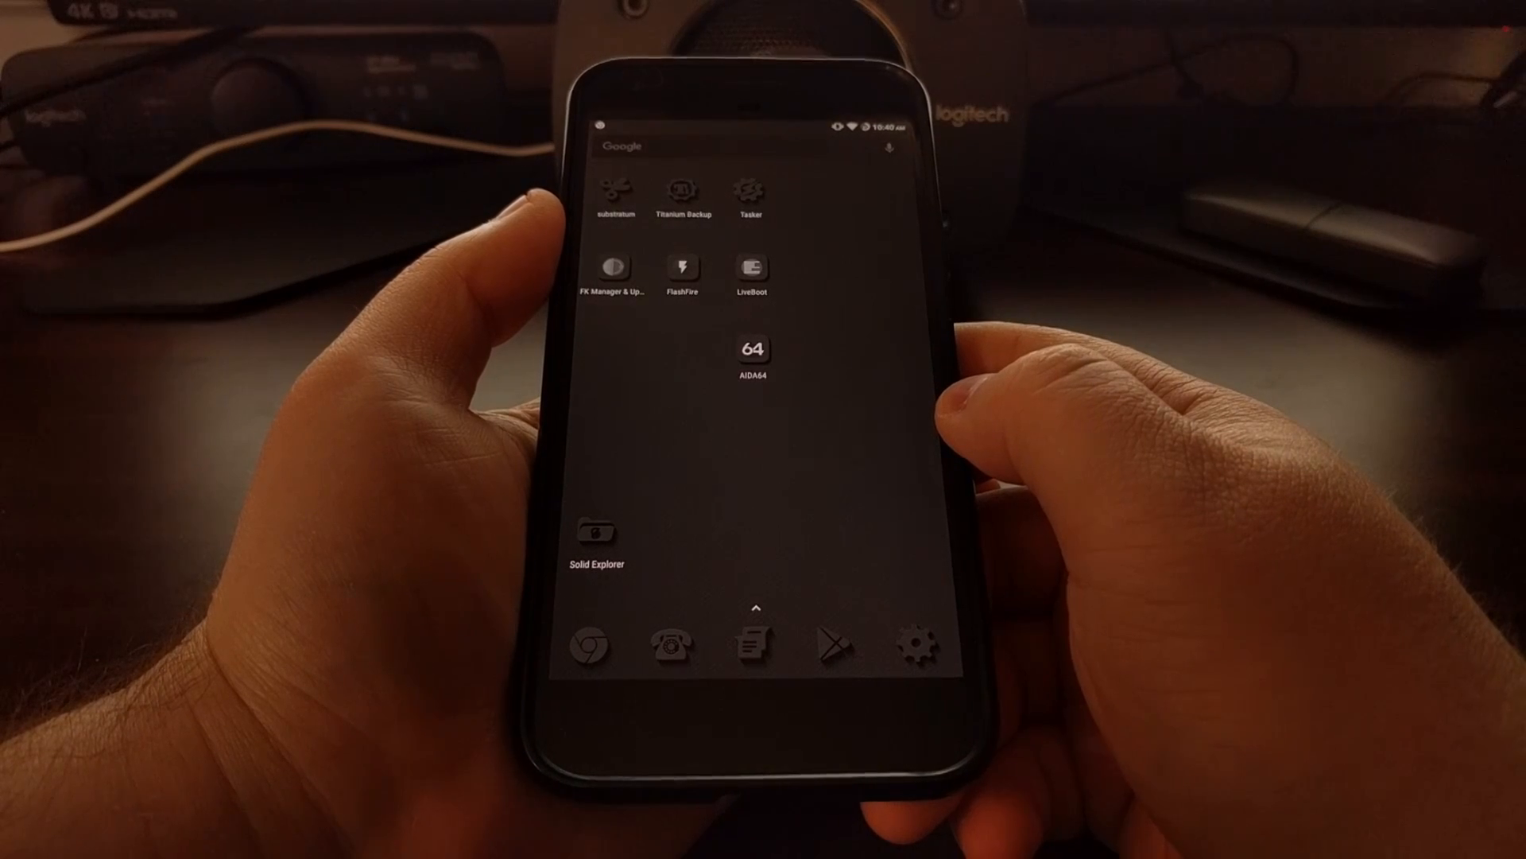
# Launch AIDA64 and view the CPU page with Snapdragon 821 specs and core clocks
pyautogui.click(751, 347)
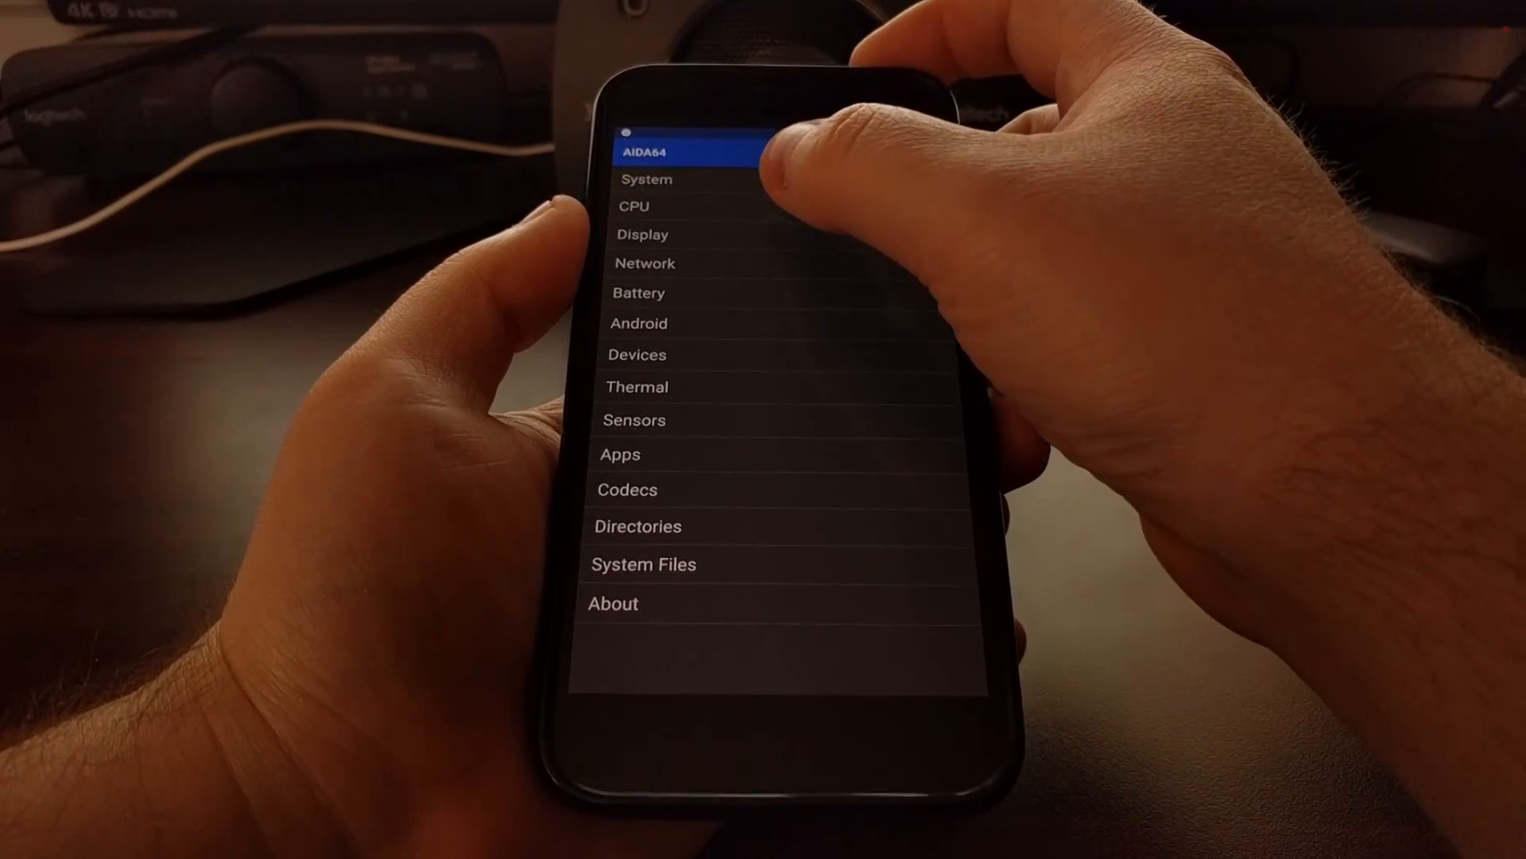
pyautogui.click(634, 205)
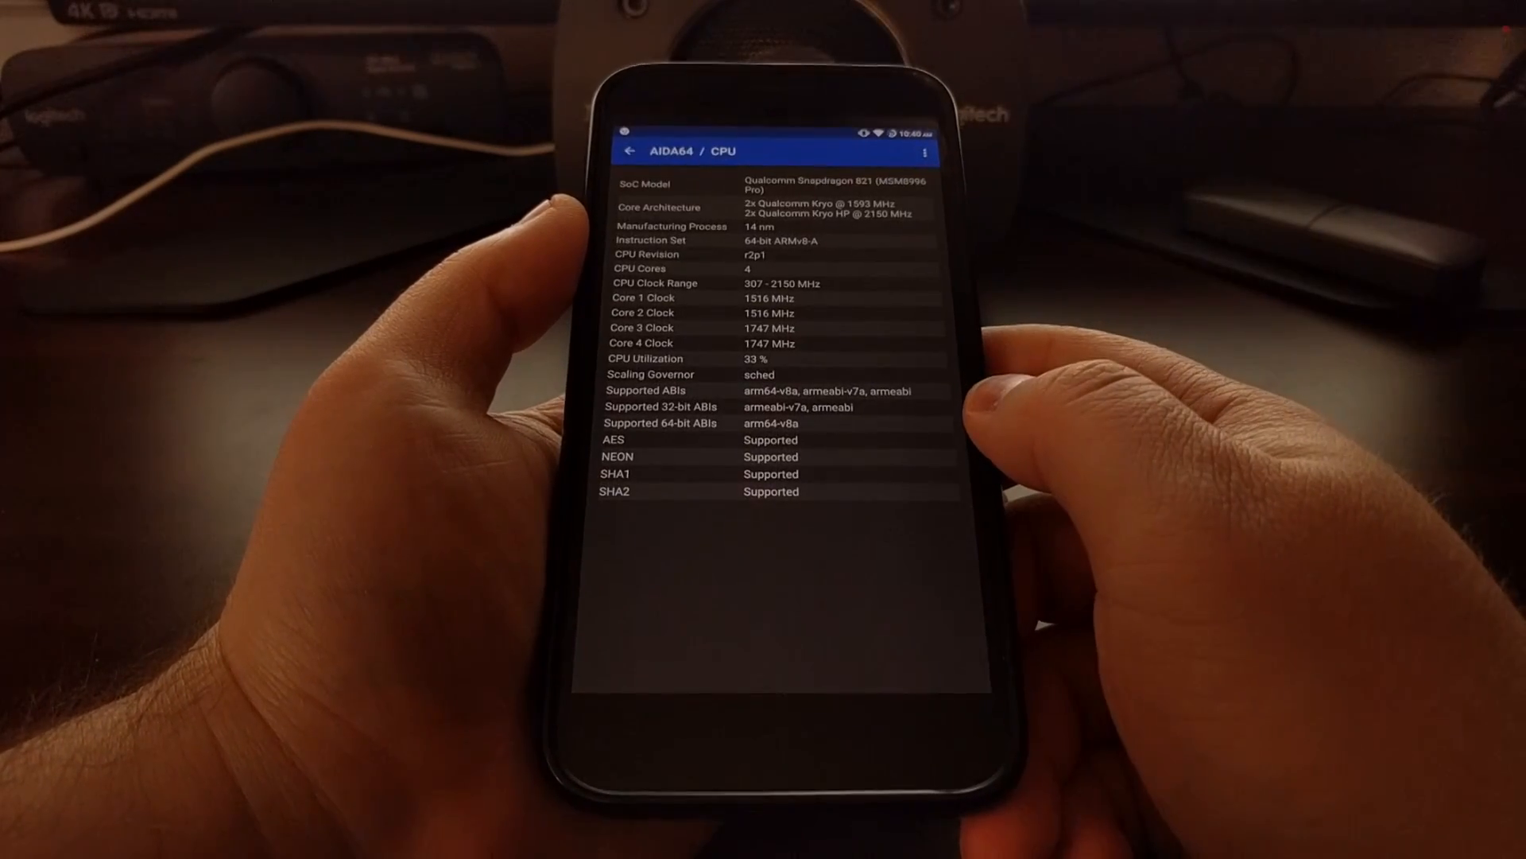